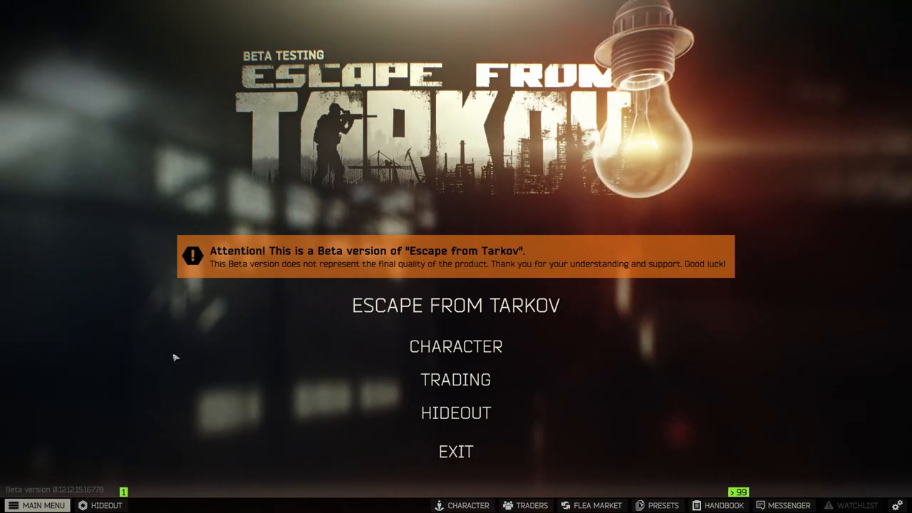
Open the CHARACTER screen from the main menu to reach the Resort plan map
click(456, 347)
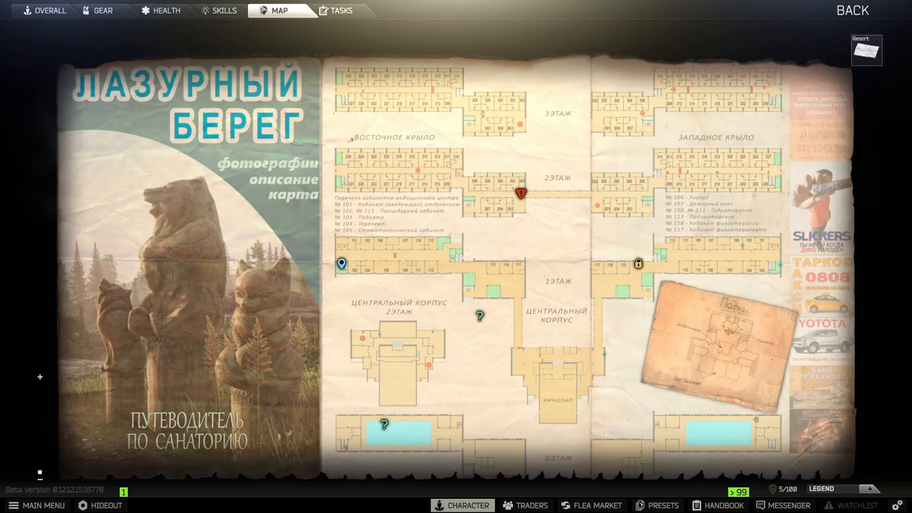
mouse_move(583, 148)
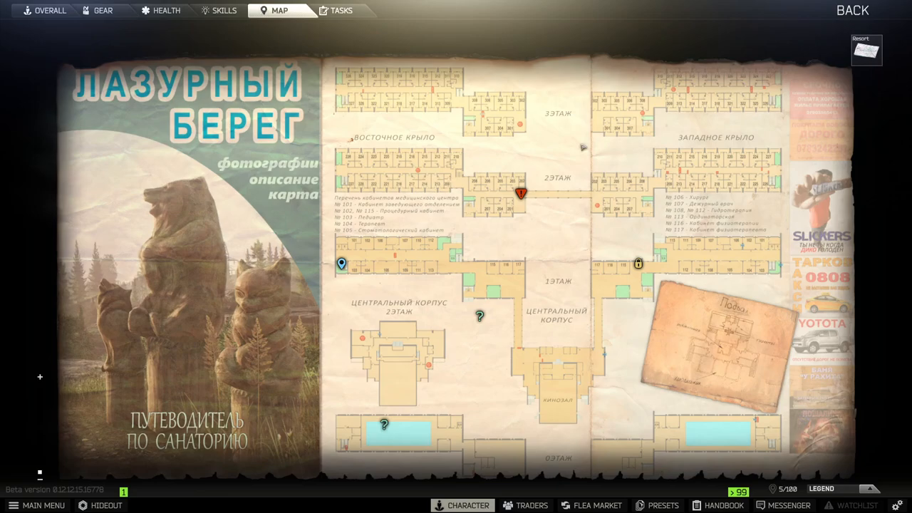
mouse_move(597, 72)
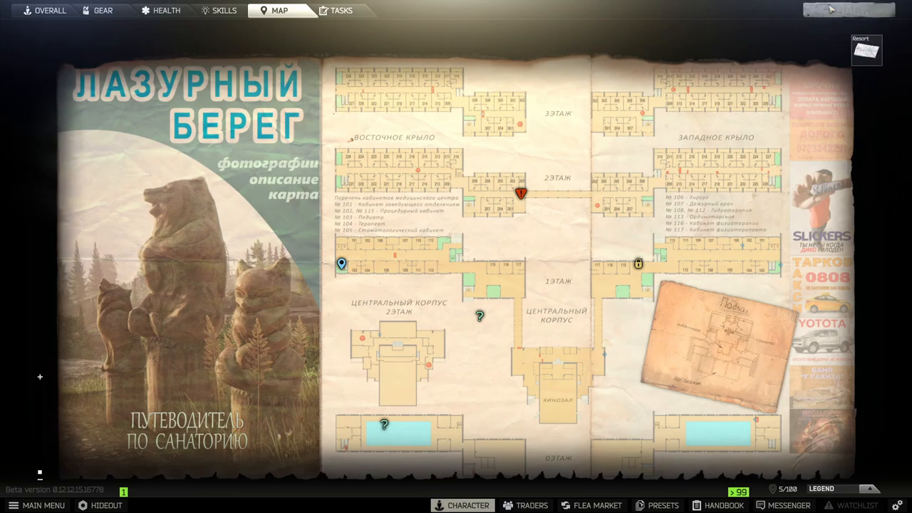
Return to the main menu and reopen CHARACTER to view gear with the docs case
click(43, 505)
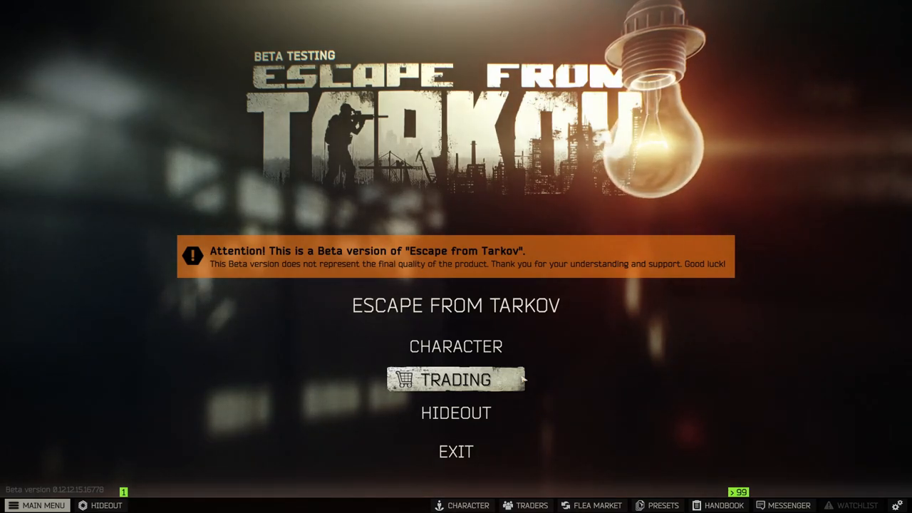
mouse_move(455, 346)
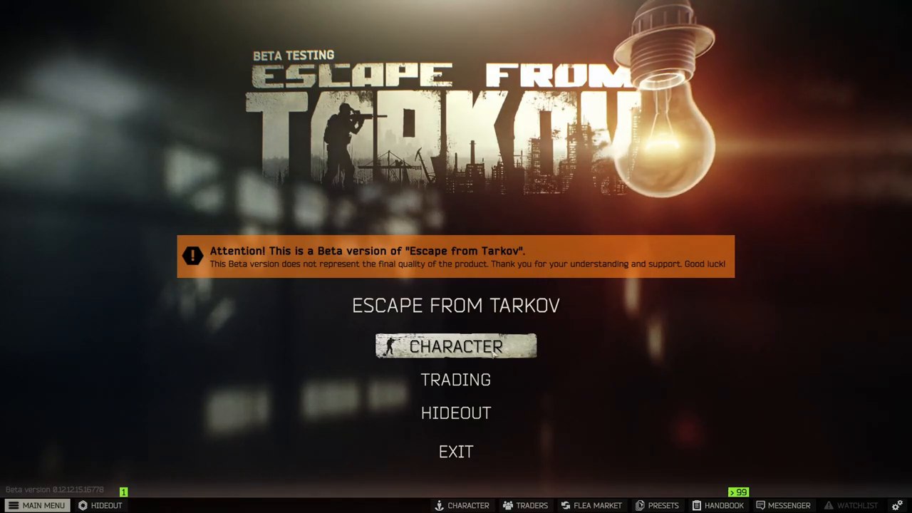
click(456, 346)
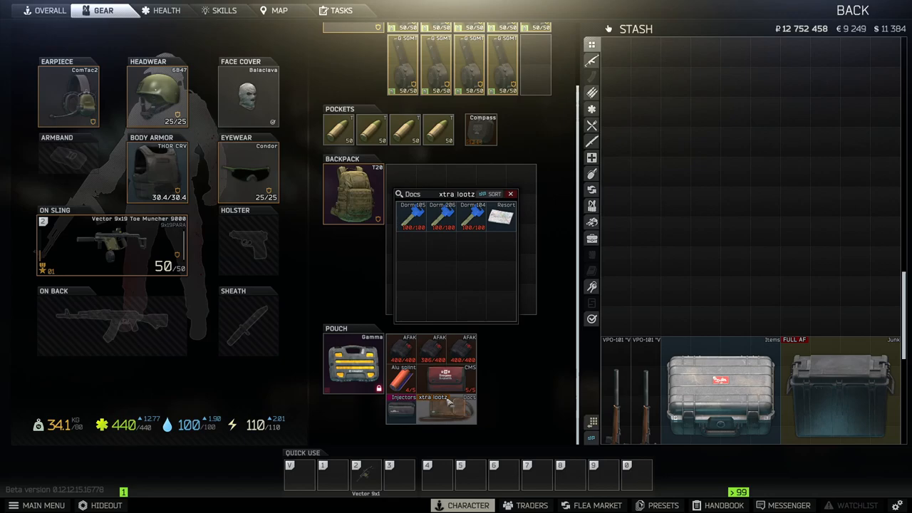
mouse_move(501, 217)
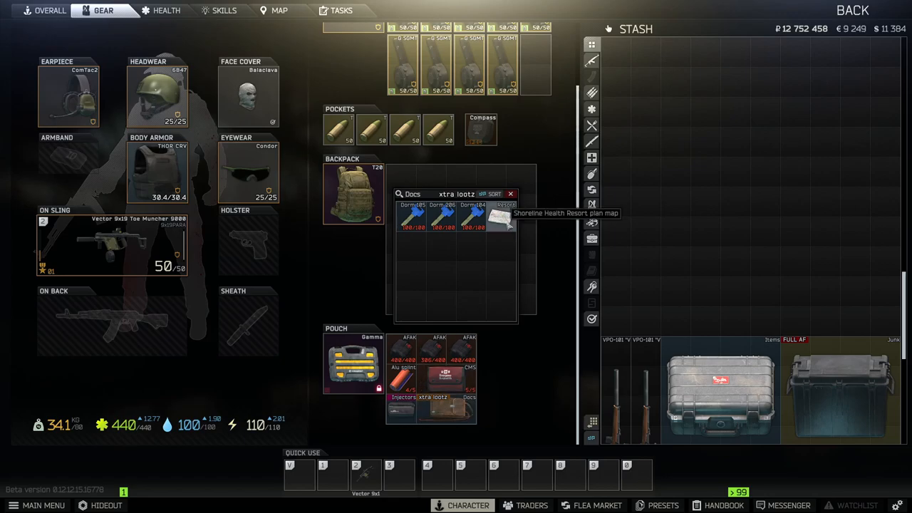
Open the MAP tab to show the resort plan with the 'Hello' note marker
click(503, 217)
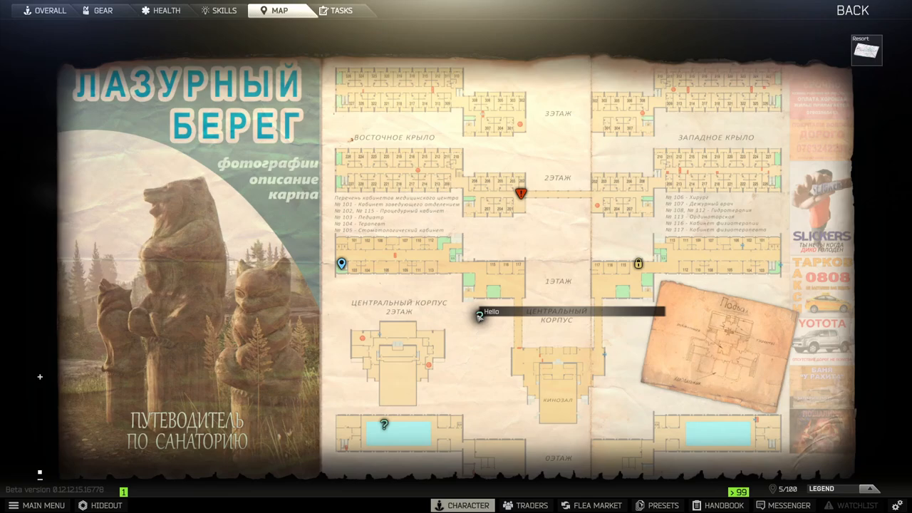
mouse_move(638, 264)
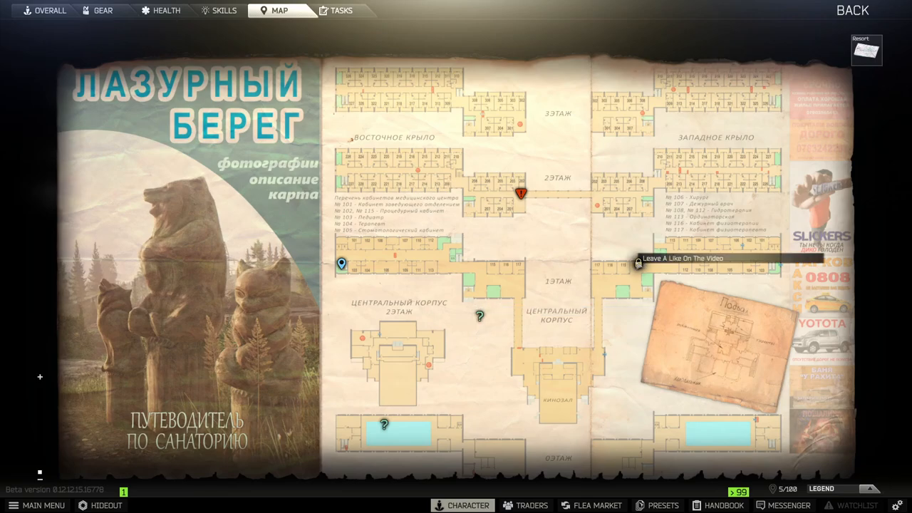
mouse_move(521, 193)
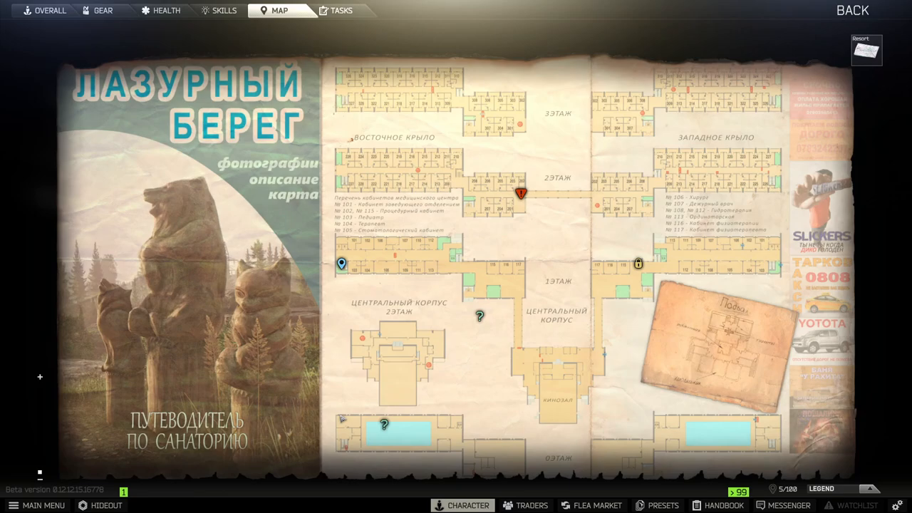
mouse_move(557, 345)
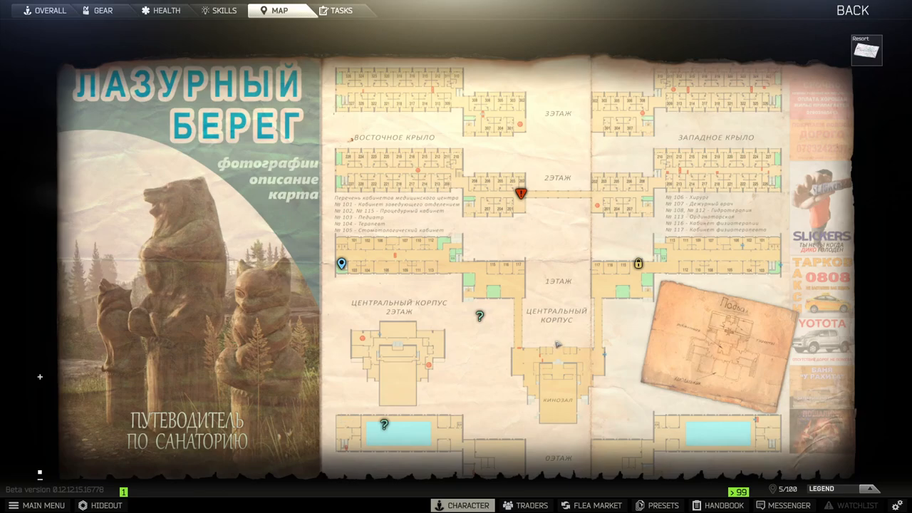
mouse_move(556, 344)
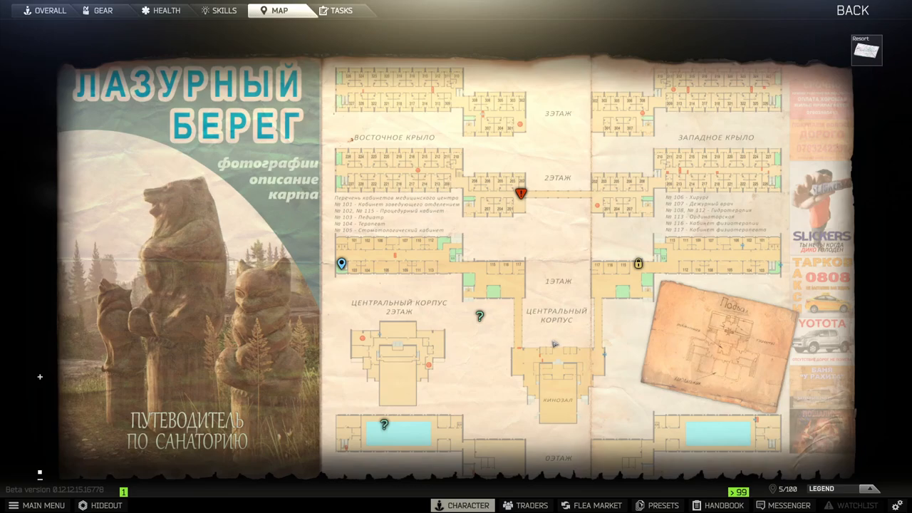
mouse_move(784, 7)
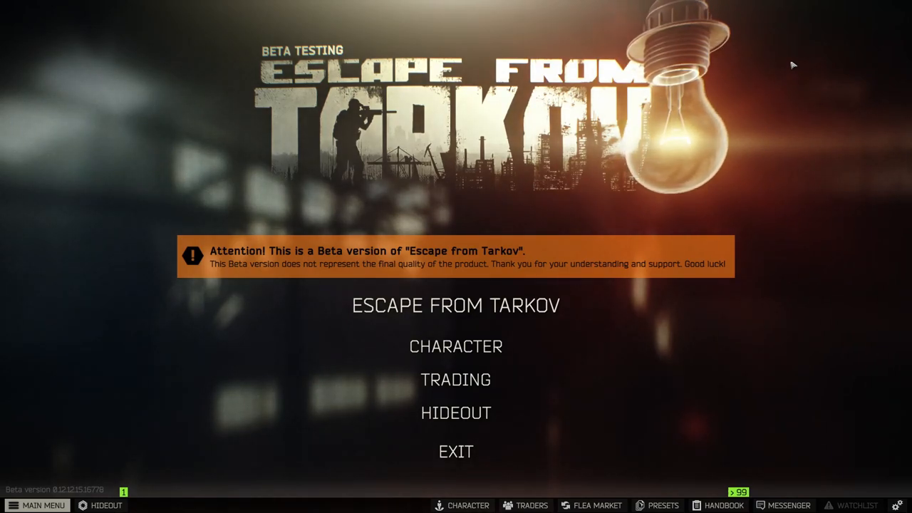
click(455, 346)
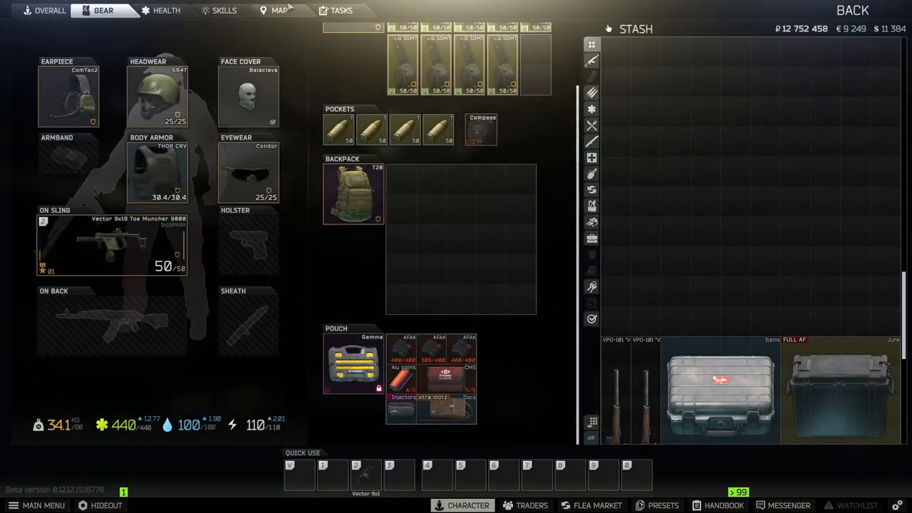
click(278, 10)
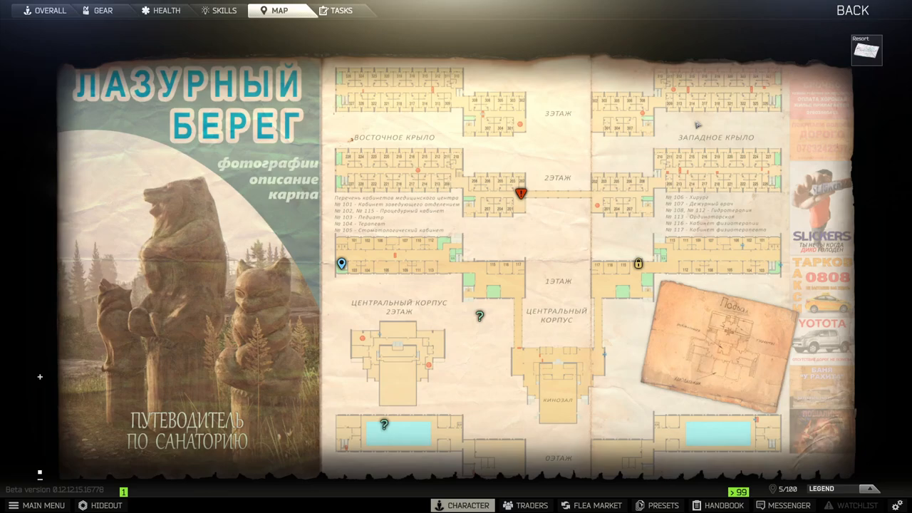
mouse_move(796, 473)
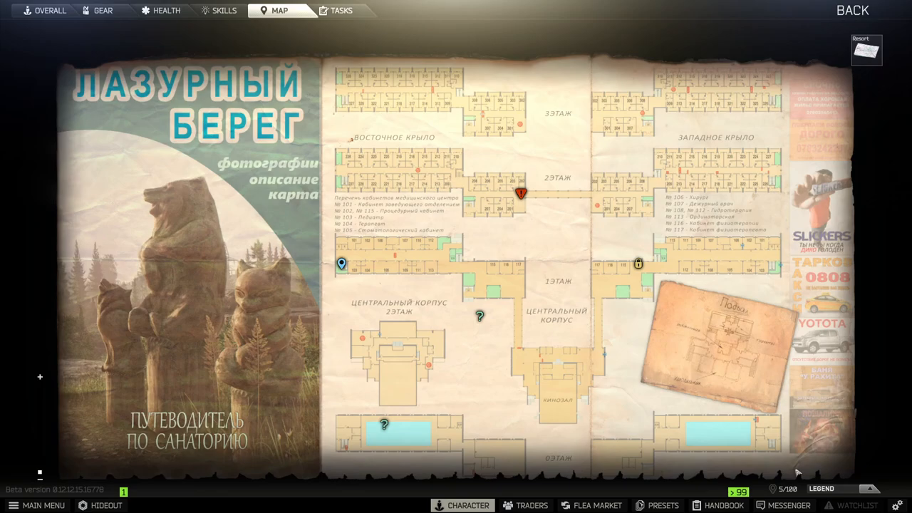
mouse_move(797, 473)
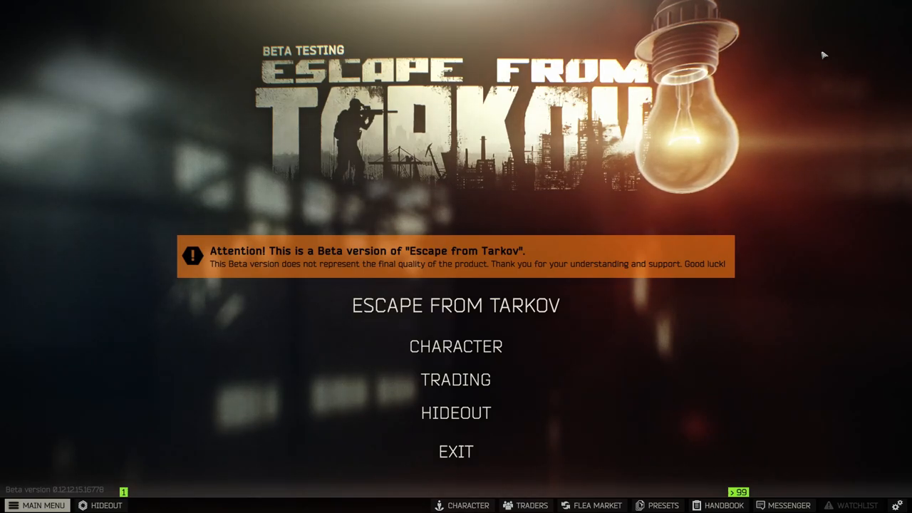
mouse_move(798, 71)
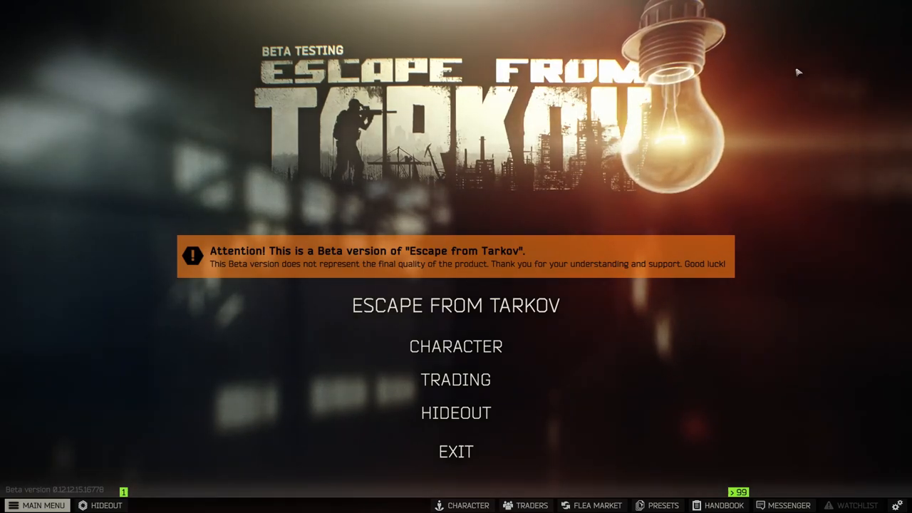